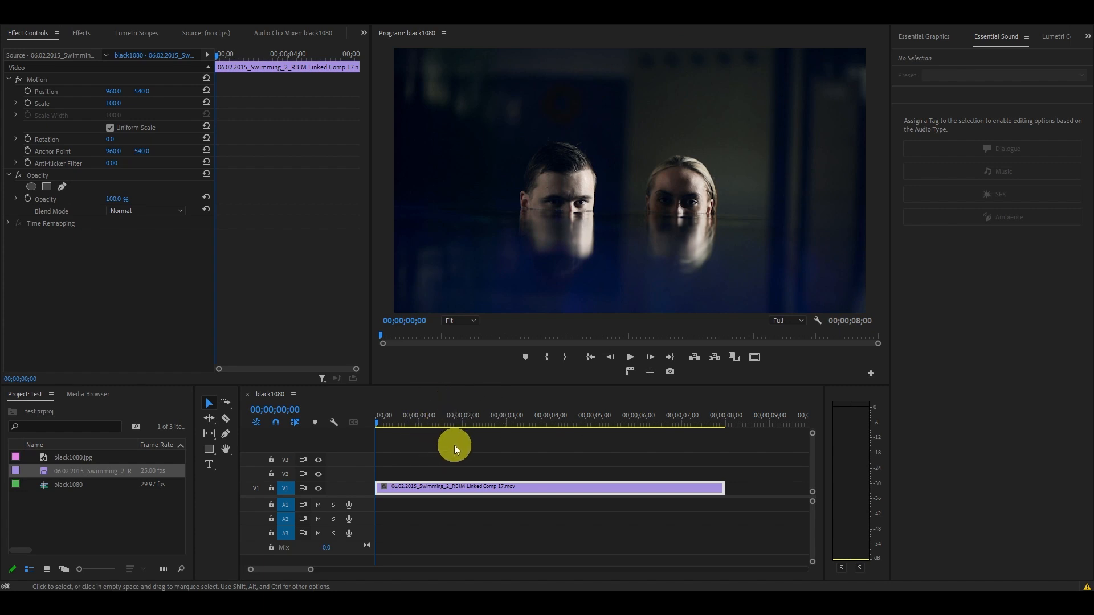
Search the Effects library for 'digital' to find the glitch effects.
{"action": "left_click", "coordinate": [81, 33]}
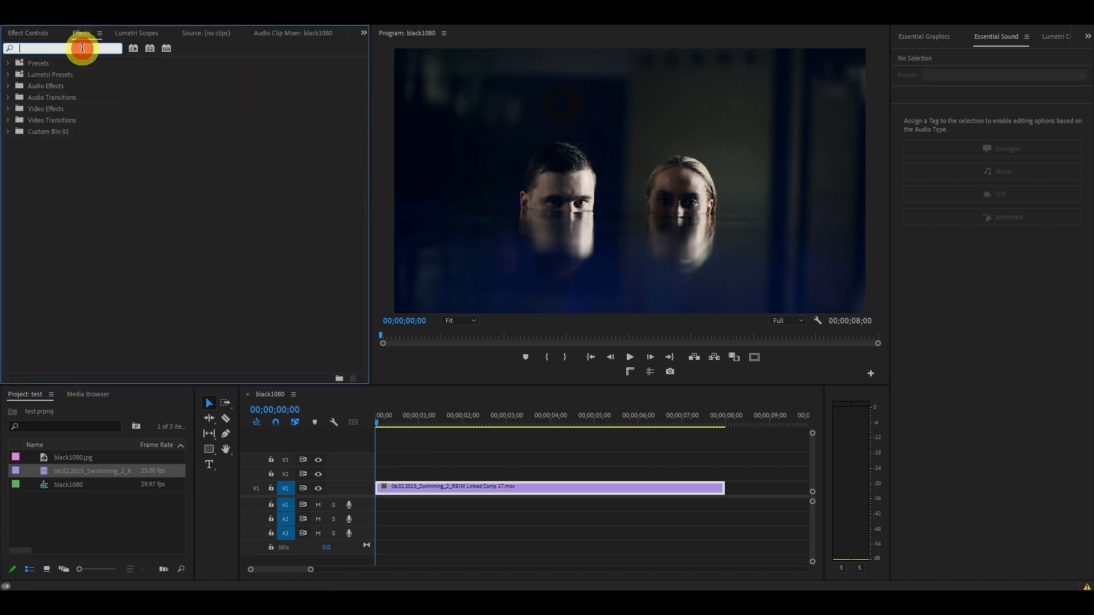
{"action": "type", "text": "digital"}
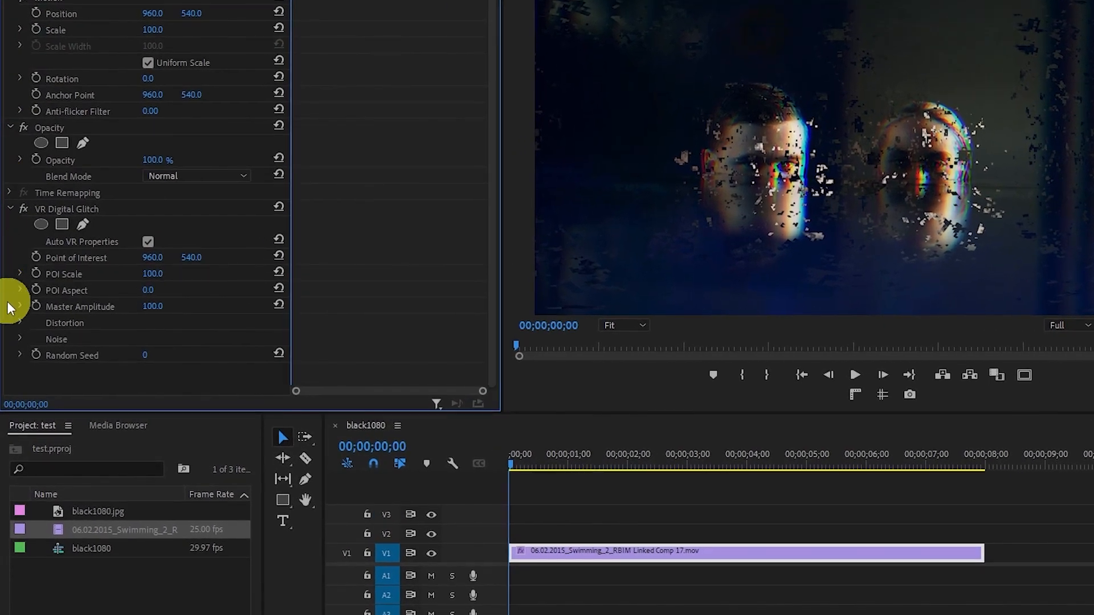
Expand the VR Digital Glitch Distortion group and scroll down to reveal more settings.
{"action": "left_click", "coordinate": [20, 323]}
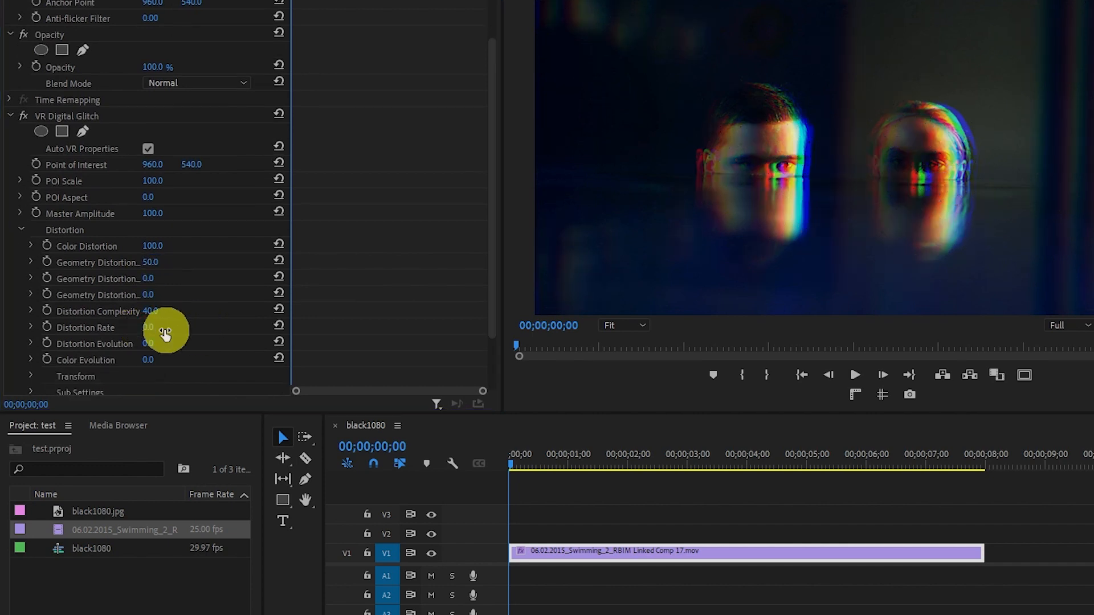
{"action": "scroll", "scroll_direction": "down", "scroll_amount": 3}
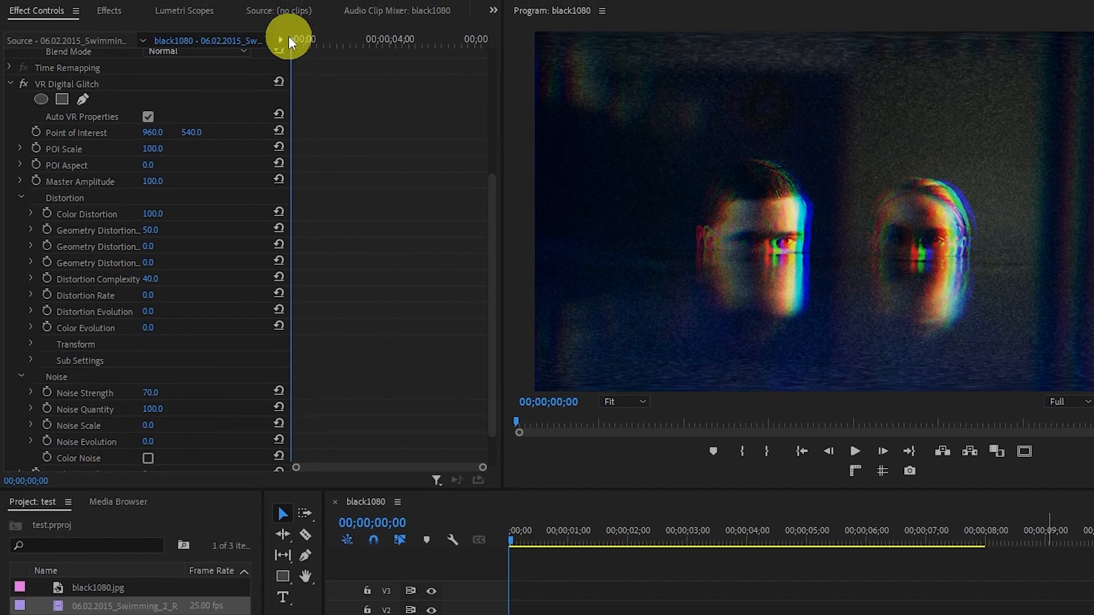
At 00;00;01;11, keyframe Master Amplitude at 0, then adjust it at a later frame.
{"action": "left_click_drag", "start_coordinate": [285, 40], "coordinate": [324, 40]}
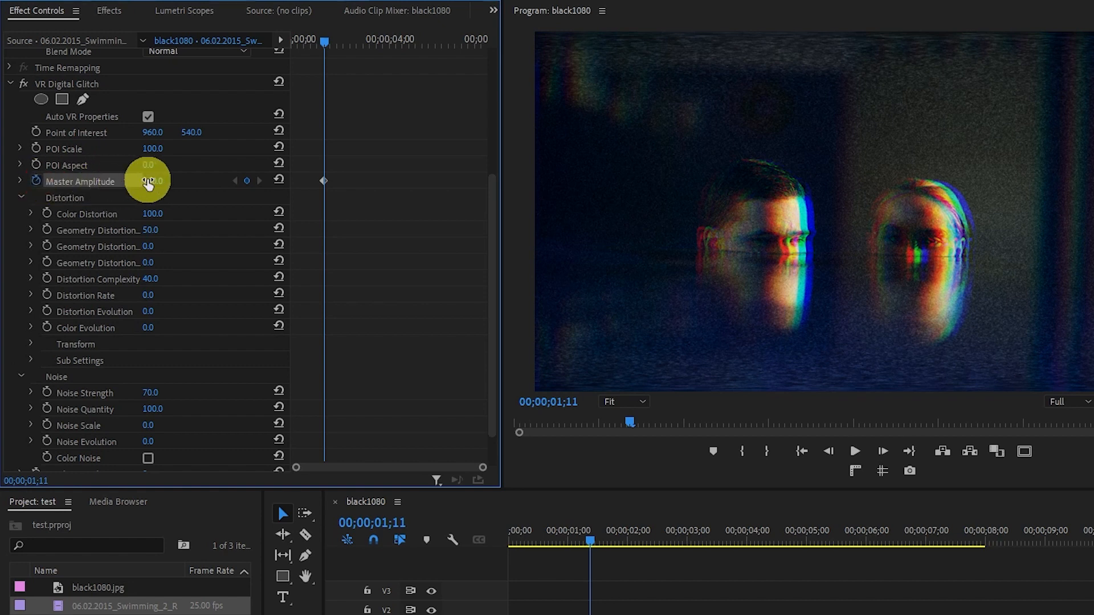
{"action": "left_click_drag", "start_coordinate": [153, 181], "coordinate": [217, 181]}
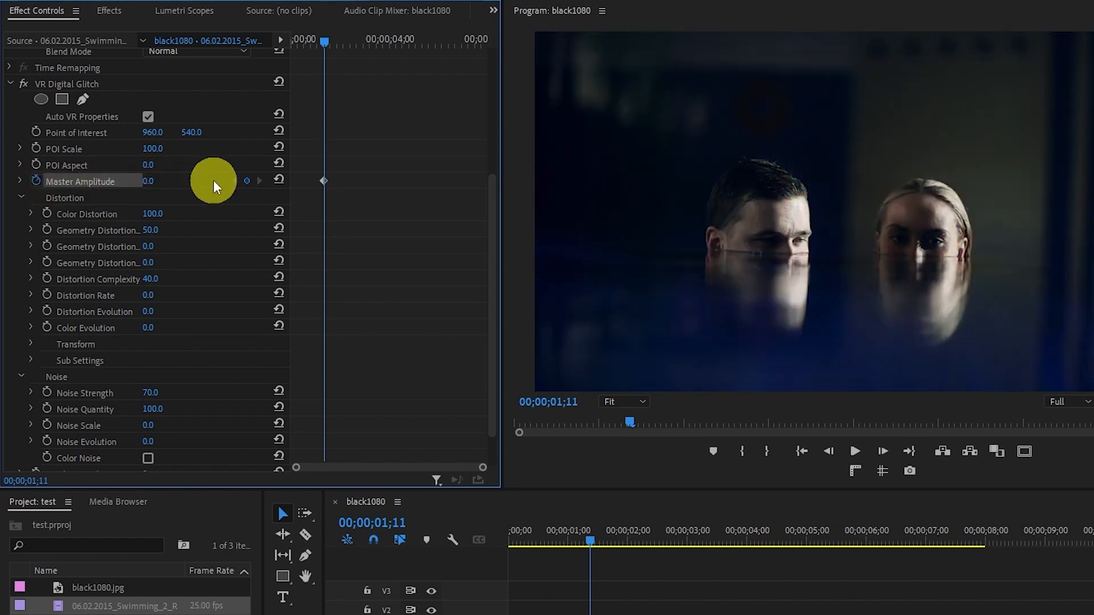
{"action": "mouse_move", "coordinate": [478, 410]}
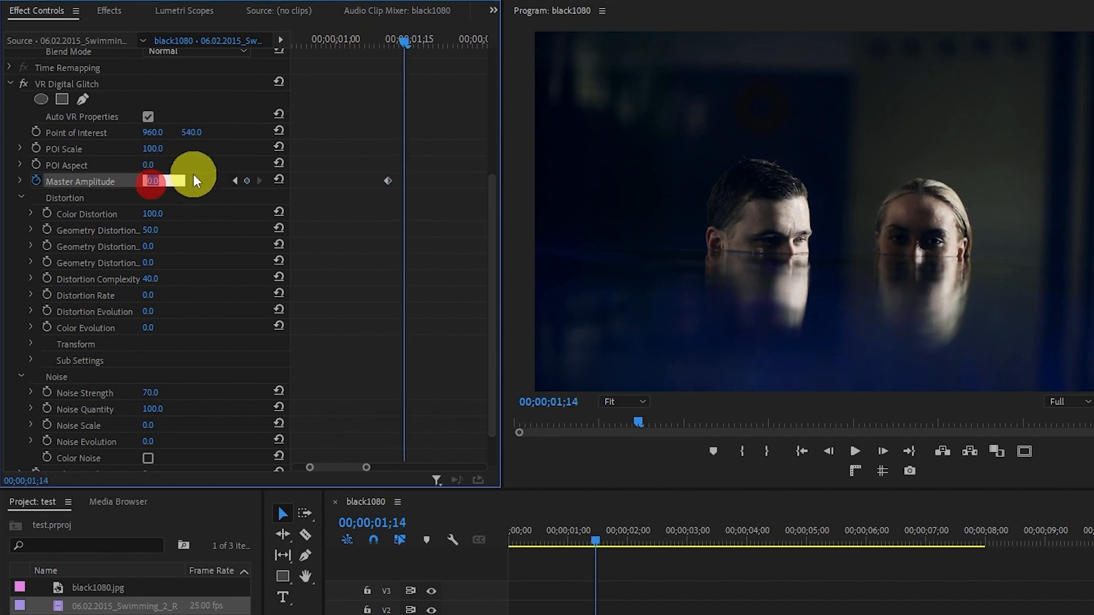
{"action": "left_click_drag", "start_coordinate": [151, 181], "coordinate": [209, 181]}
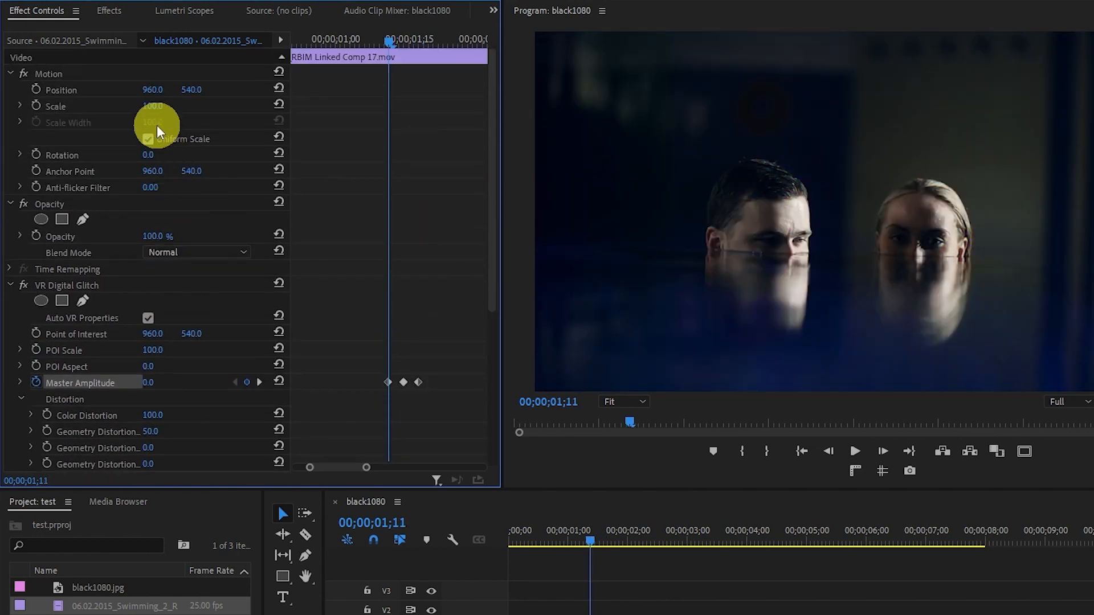
Set Scale to 120 and keyframe a Position jitter returning to 960, 540.
{"action": "type", "text": "120"}
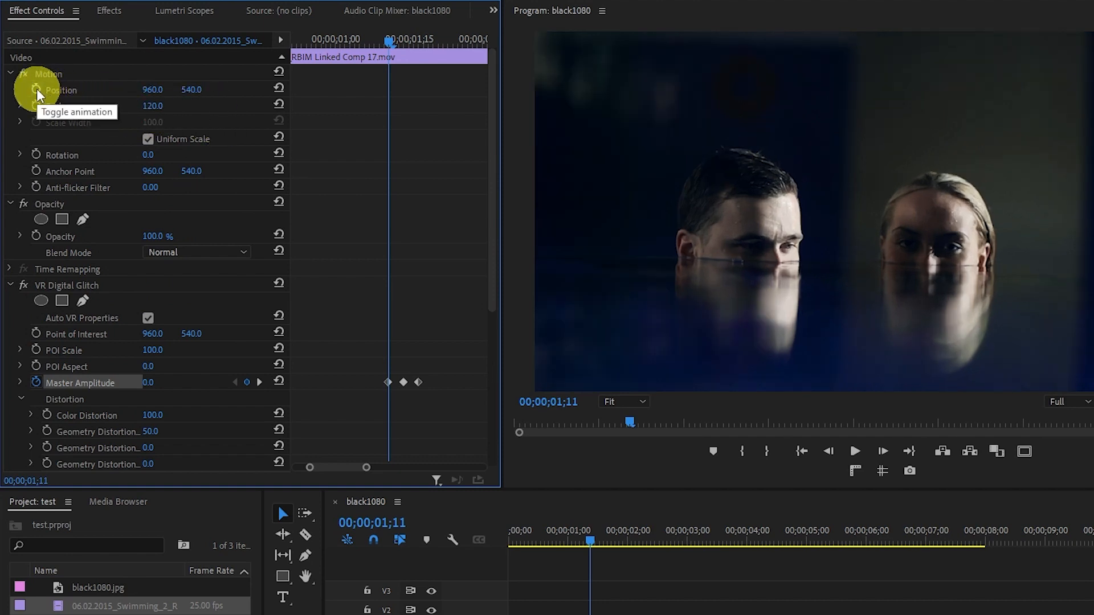
{"action": "left_click", "coordinate": [36, 89]}
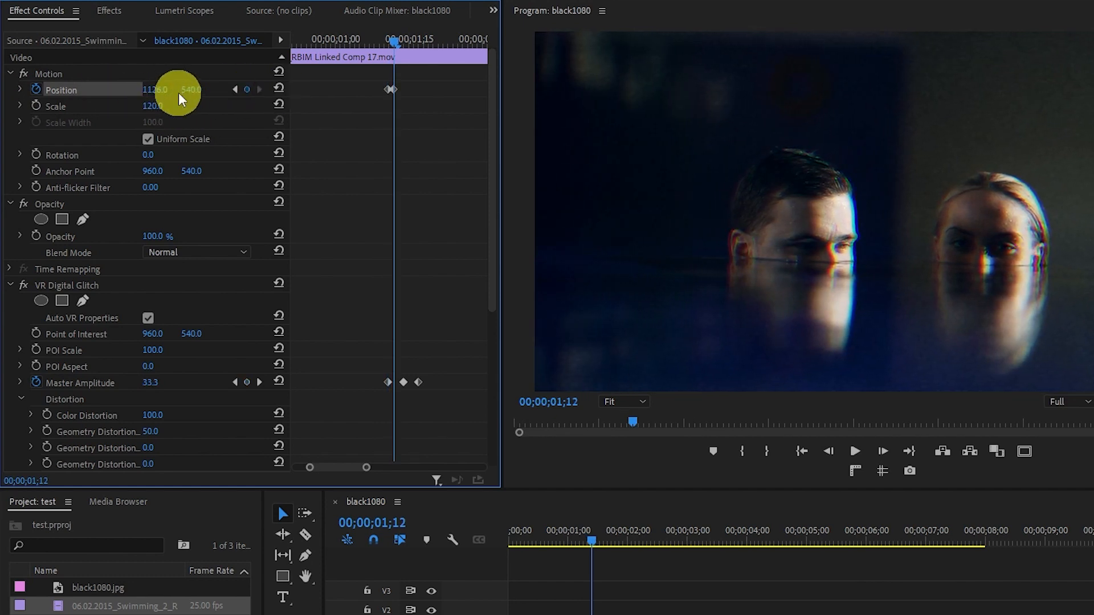
{"action": "left_click_drag", "start_coordinate": [190, 89], "coordinate": [190, 105]}
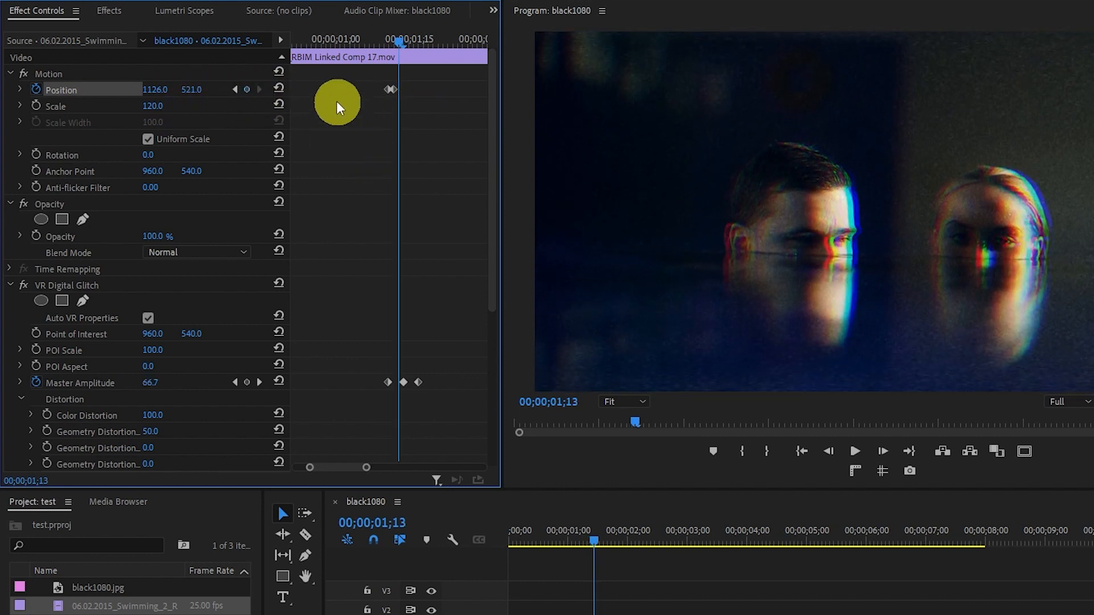
{"action": "left_click", "coordinate": [278, 89]}
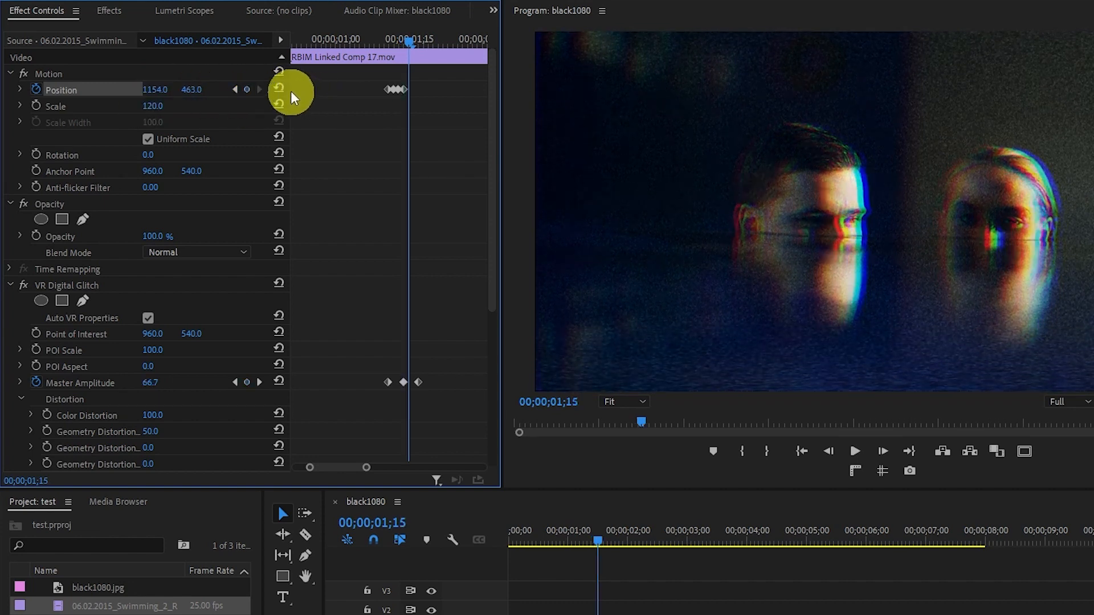
{"action": "left_click", "coordinate": [279, 88]}
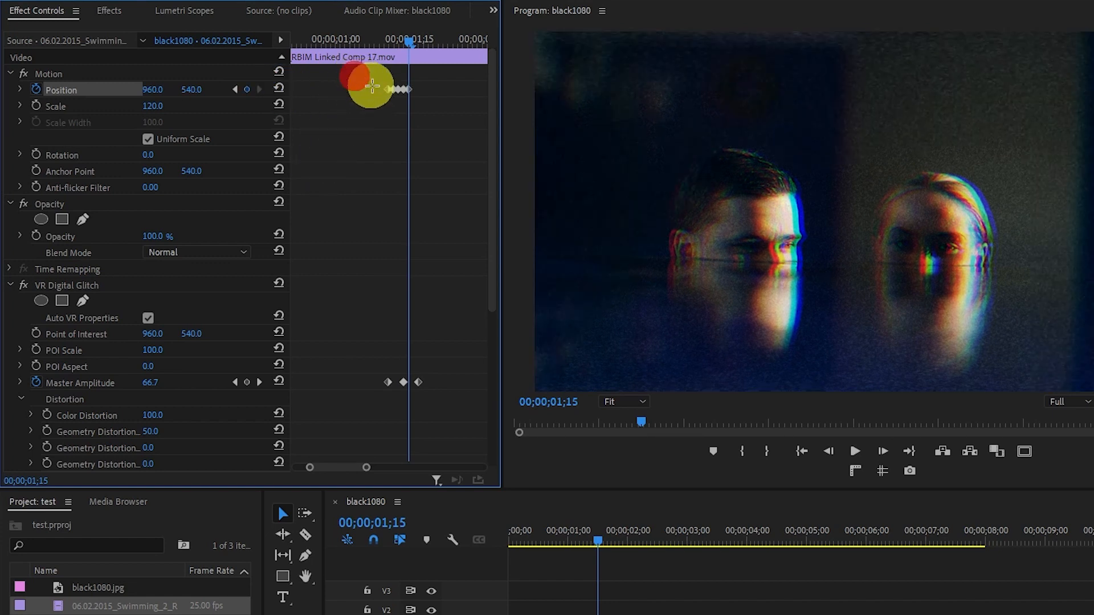
{"action": "right_click", "coordinate": [417, 383]}
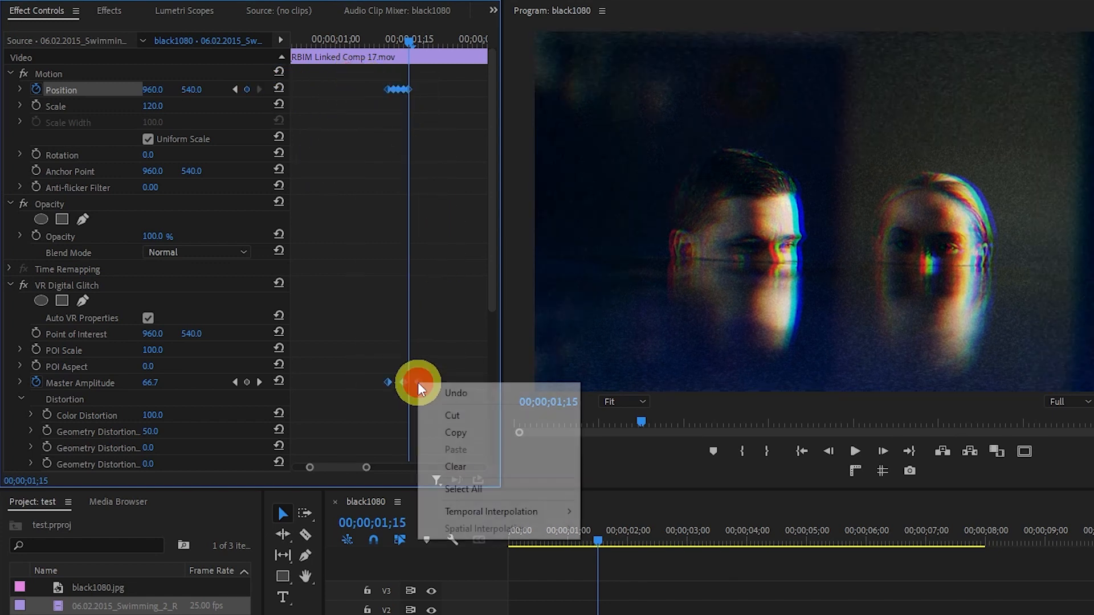